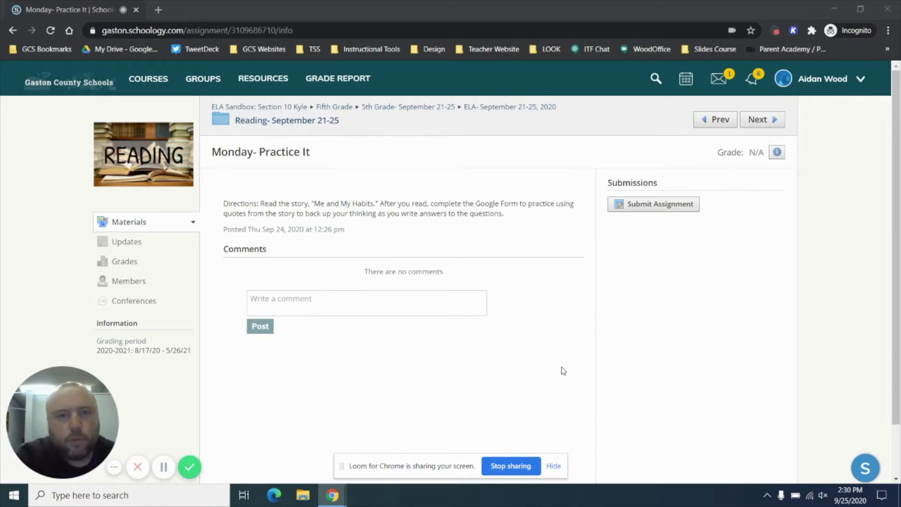
mouse_move(524, 229)
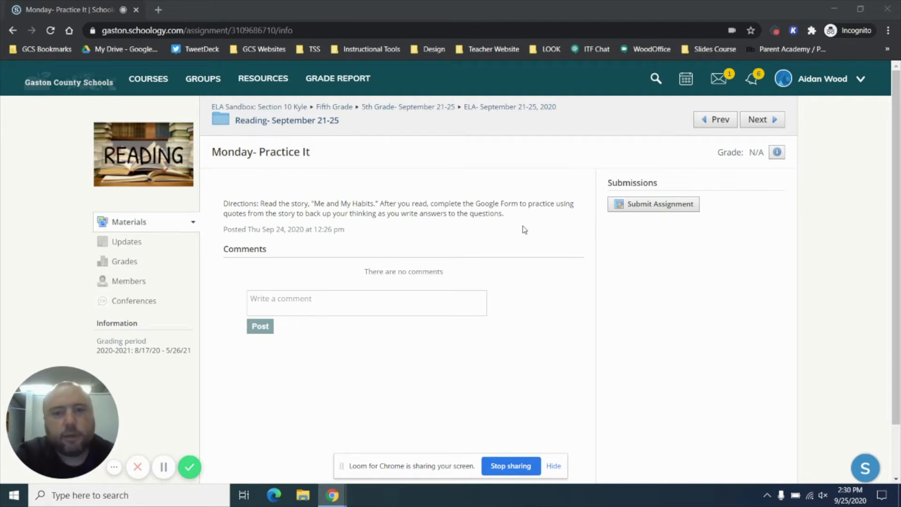
mouse_move(387, 224)
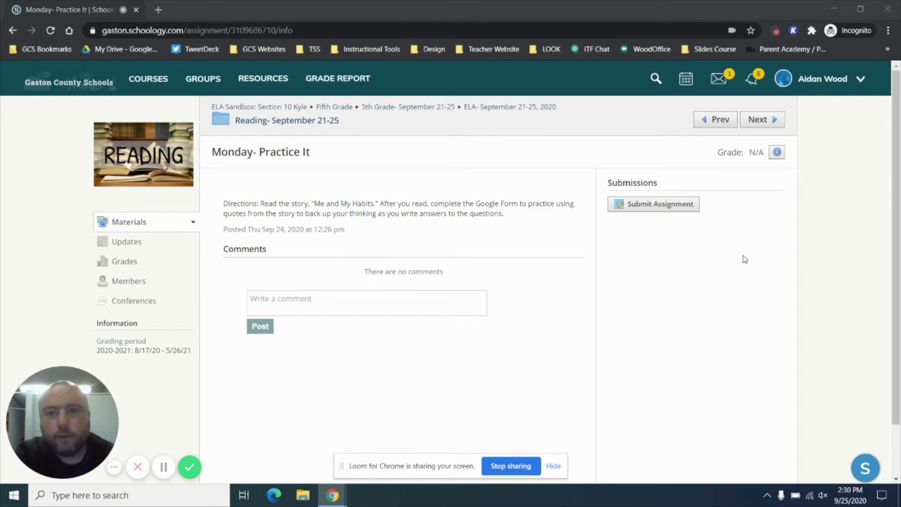
- Start a submission for the 'Monday- Practice It' assignment
left_click(653, 204)
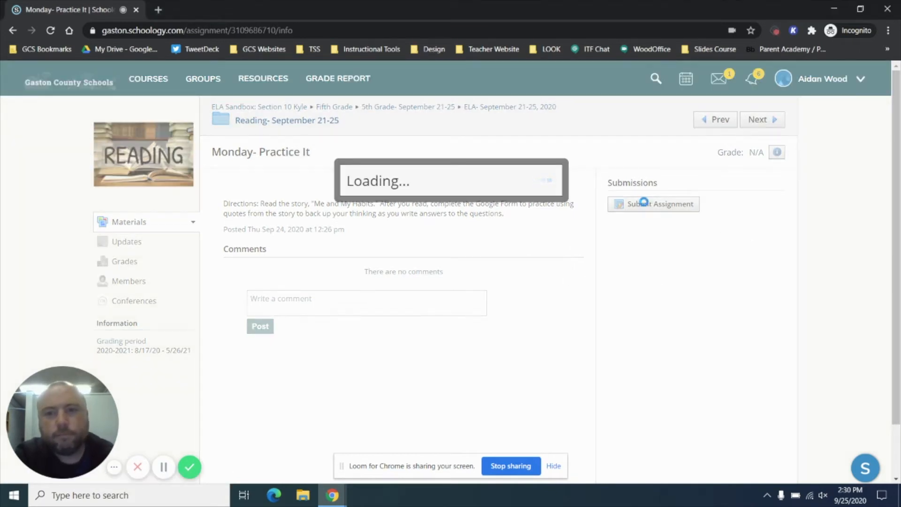
- Choose to record a media response using Audio & Video, showing the live webcam preview
left_click(653, 204)
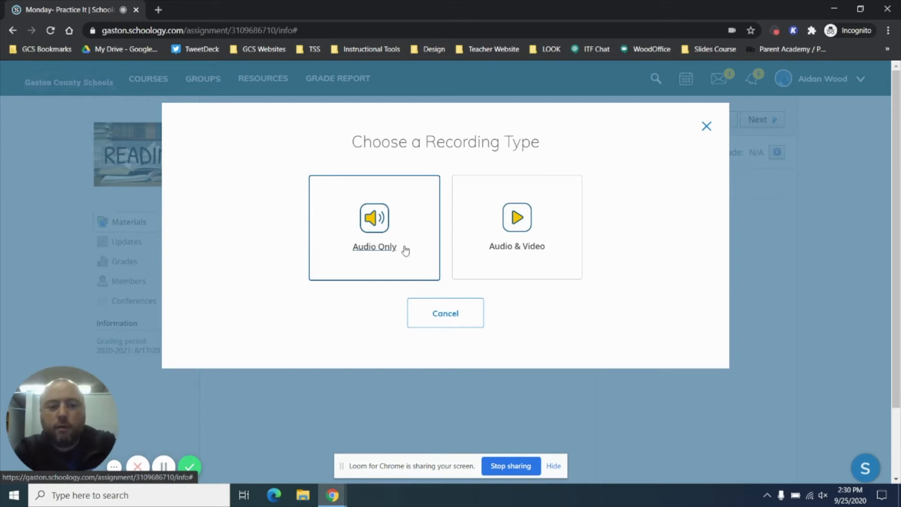
mouse_move(516, 231)
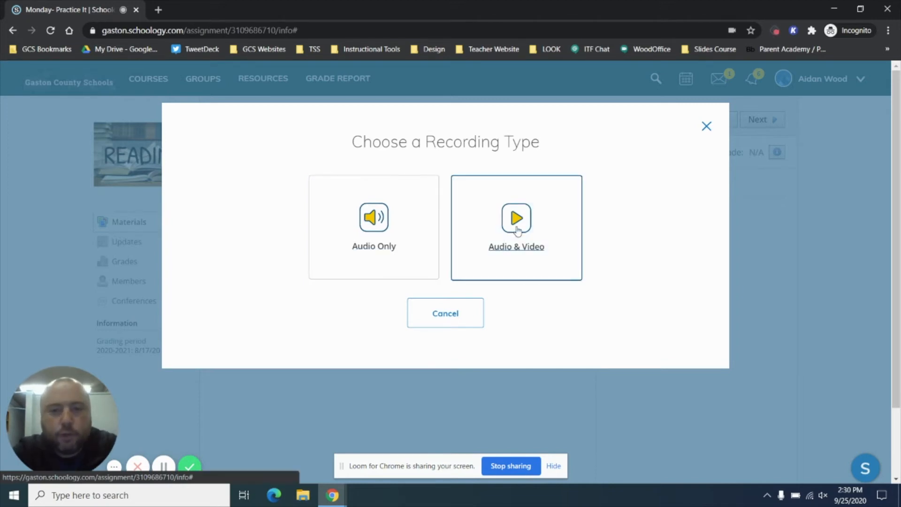
left_click(516, 225)
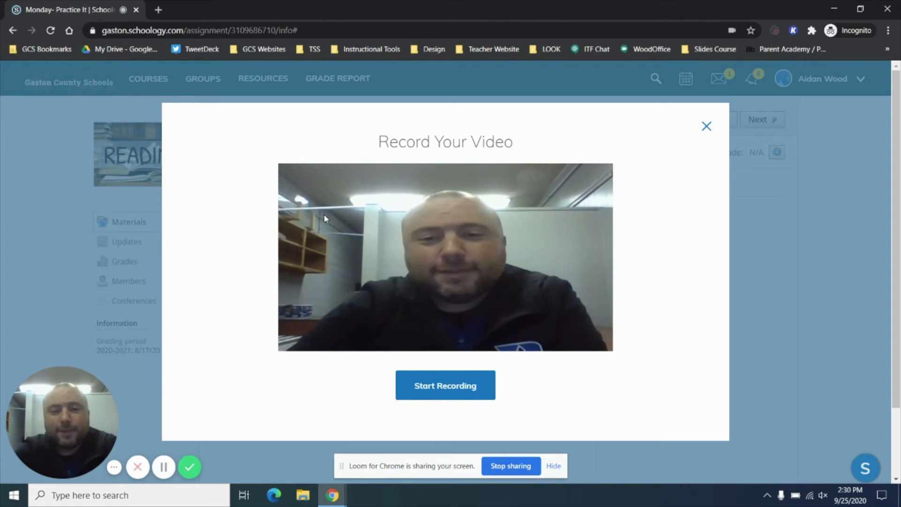
- Record a short video response and insert it into the submission as Video Recording.webm
left_click(445, 385)
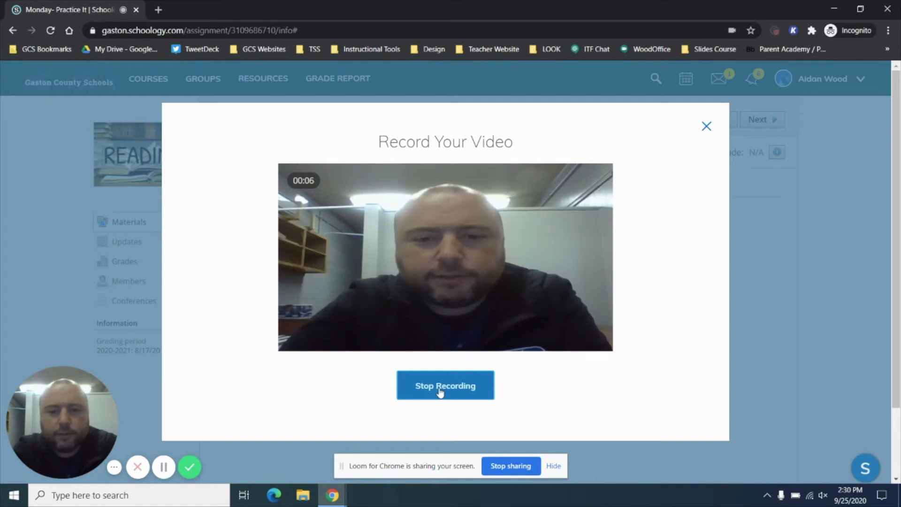
left_click(445, 385)
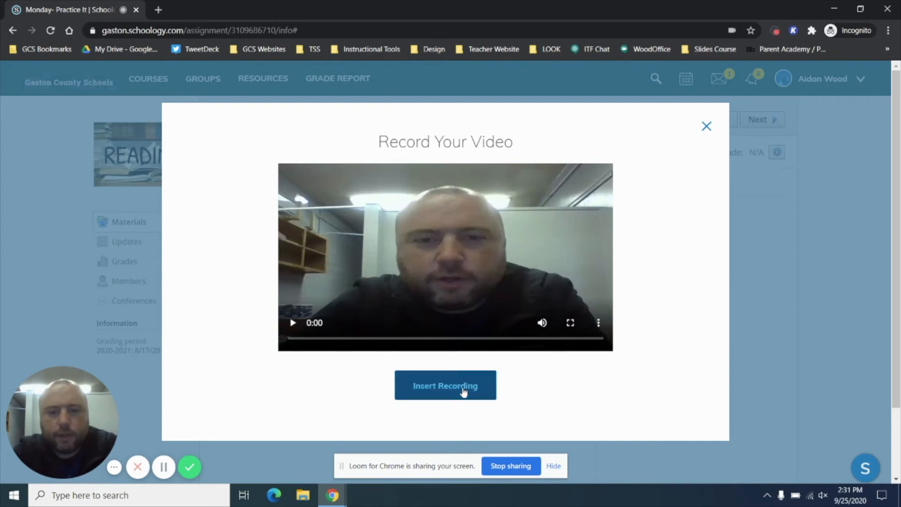
left_click(445, 384)
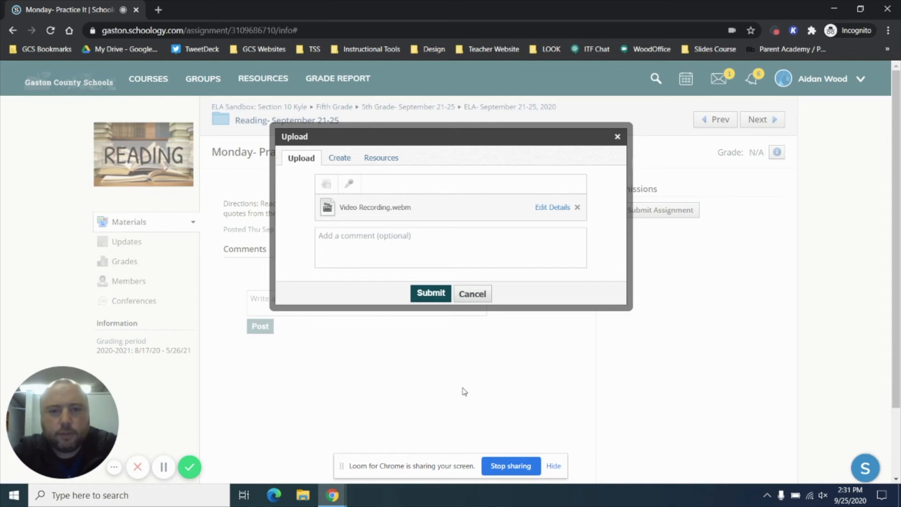
- Add the comment 'Here is my response.' and submit the video assignment
left_click(450, 247)
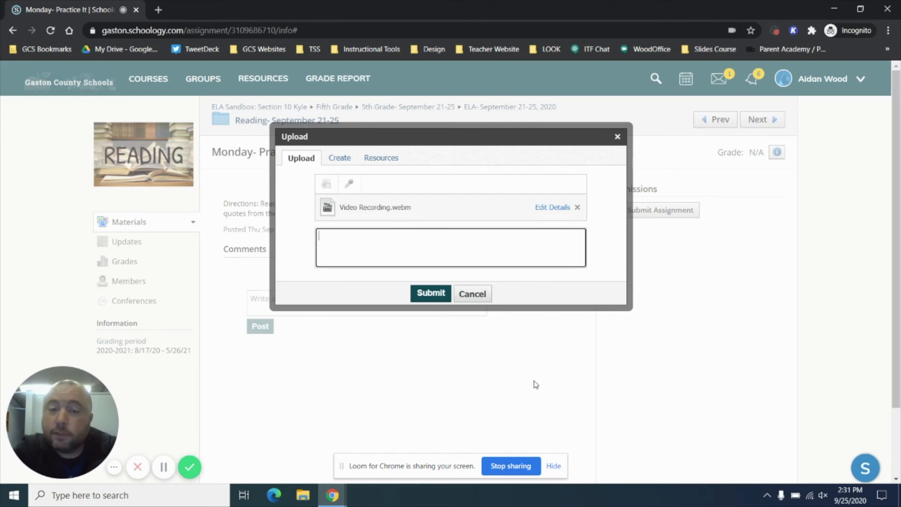
type("H")
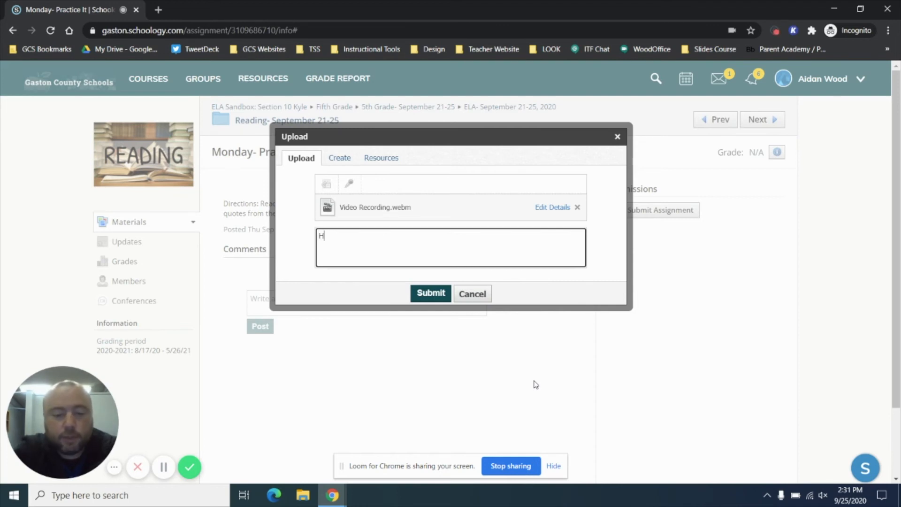
type("ere is my response.")
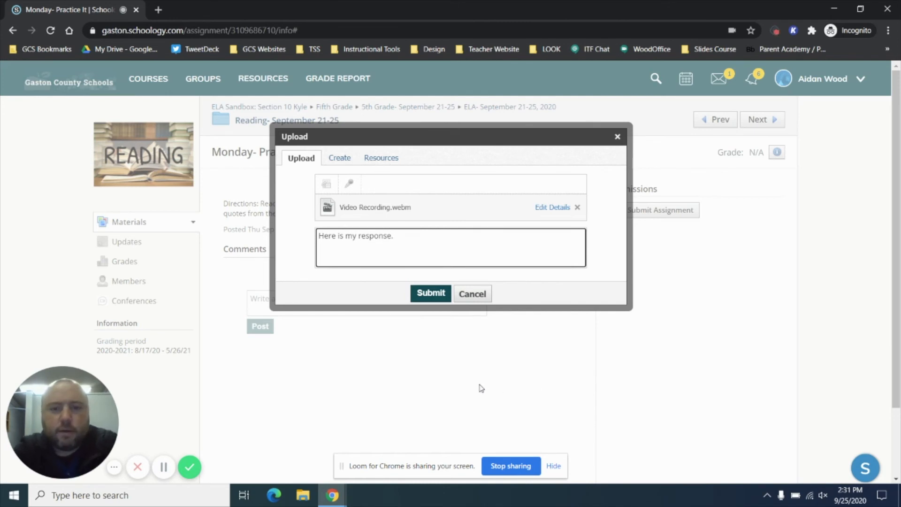
left_click(430, 293)
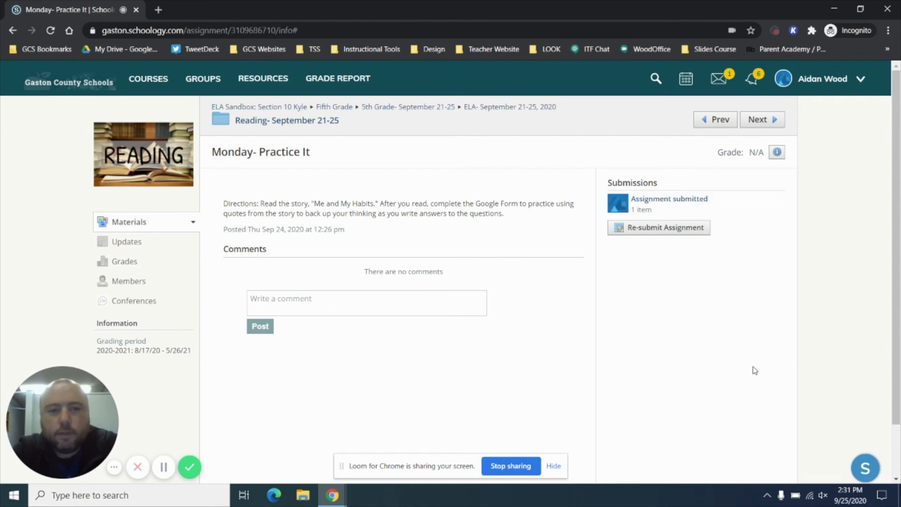
mouse_move(655, 235)
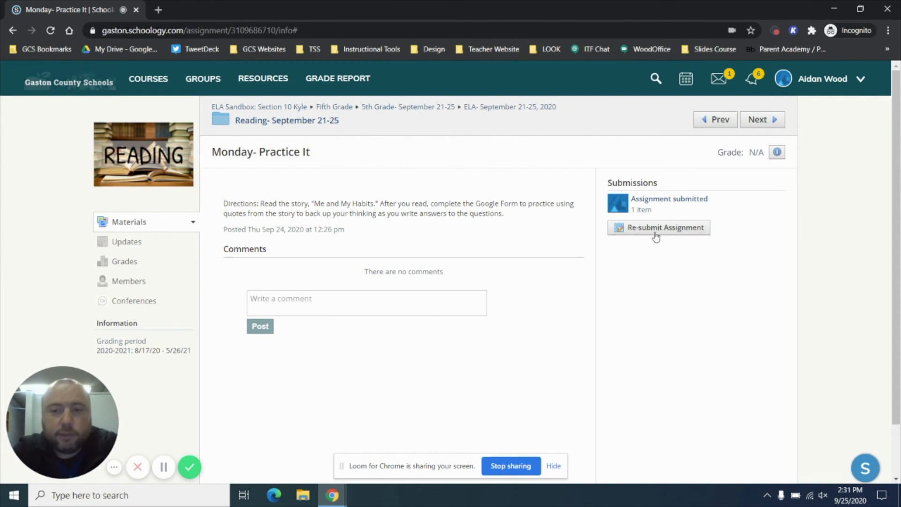